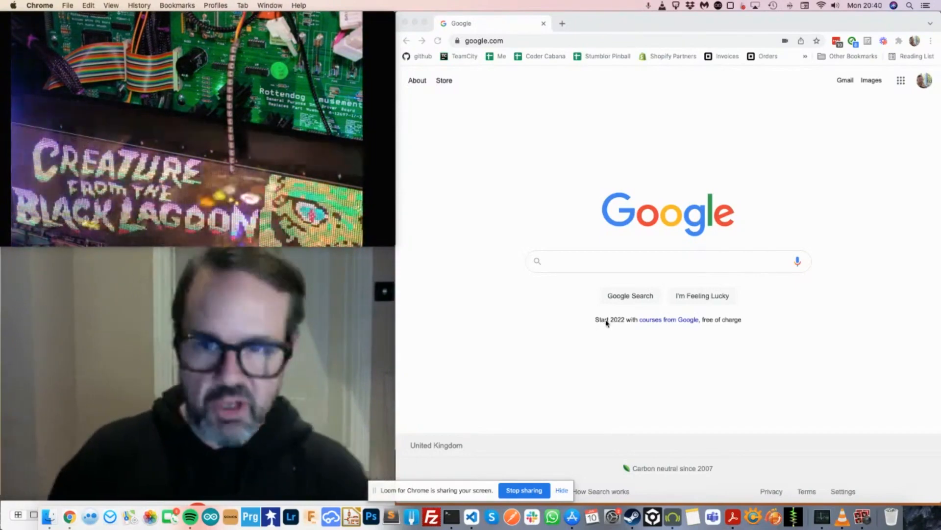
{"action": "mouse_move", "coordinate": [780, 215]}
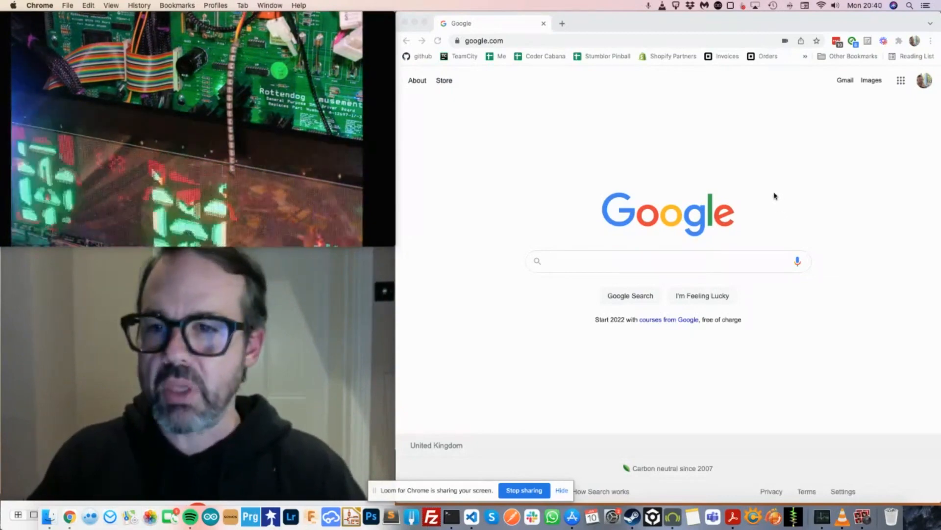
{"action": "mouse_move", "coordinate": [456, 248]}
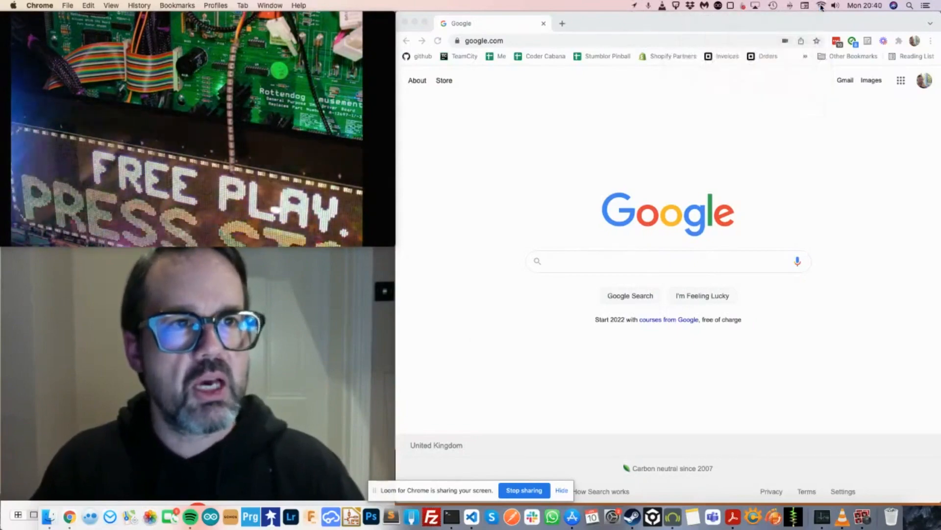
- Select the current Google URL in Chrome's address bar so it can be replaced
{"action": "left_click", "coordinate": [822, 6]}
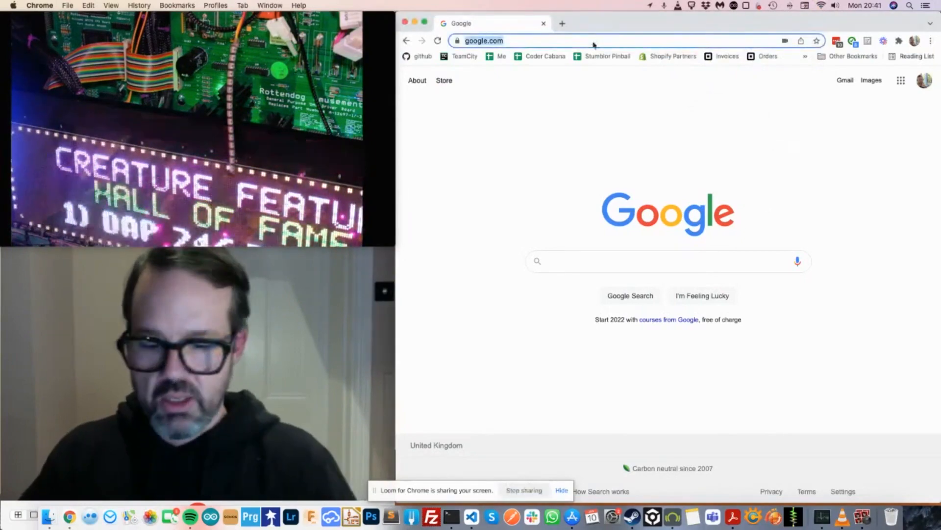
- Load the board at 192.168.4.1 and show its Events page with live Sounds and Watchers
{"action": "type", "text": "192.168.4.1"}
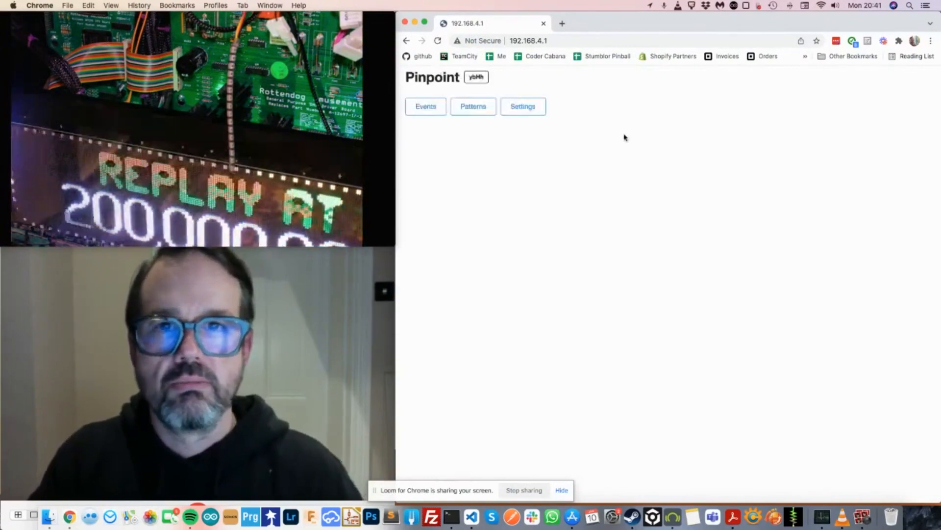
{"action": "left_click", "coordinate": [426, 106]}
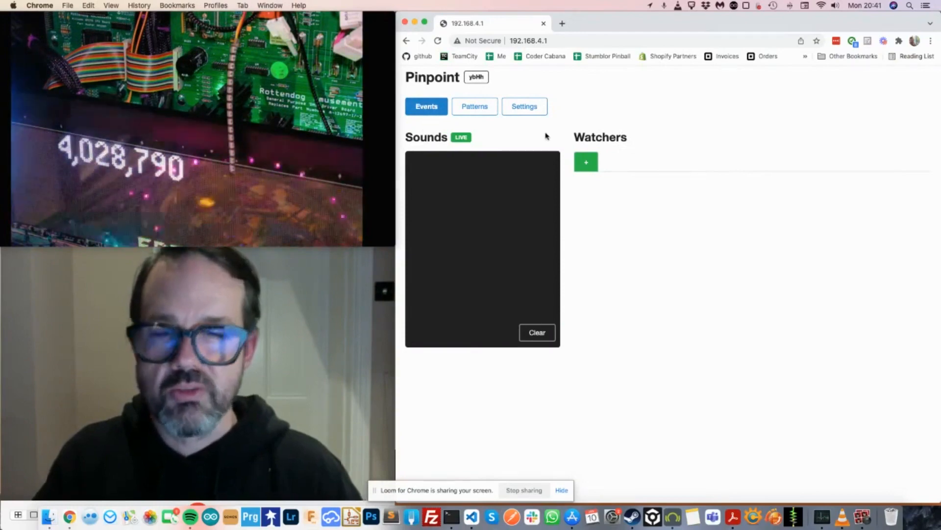
{"action": "left_click", "coordinate": [475, 106]}
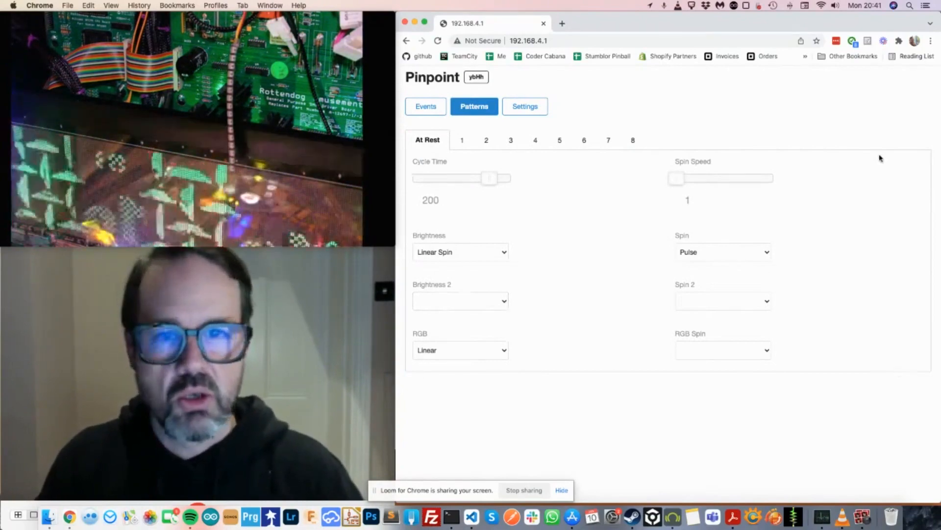
{"action": "mouse_move", "coordinate": [477, 232]}
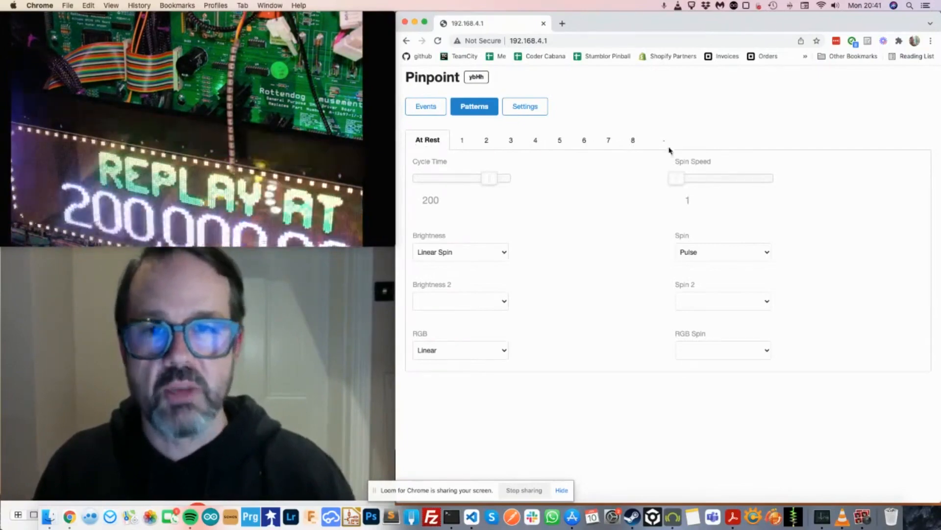
{"action": "left_click", "coordinate": [427, 106]}
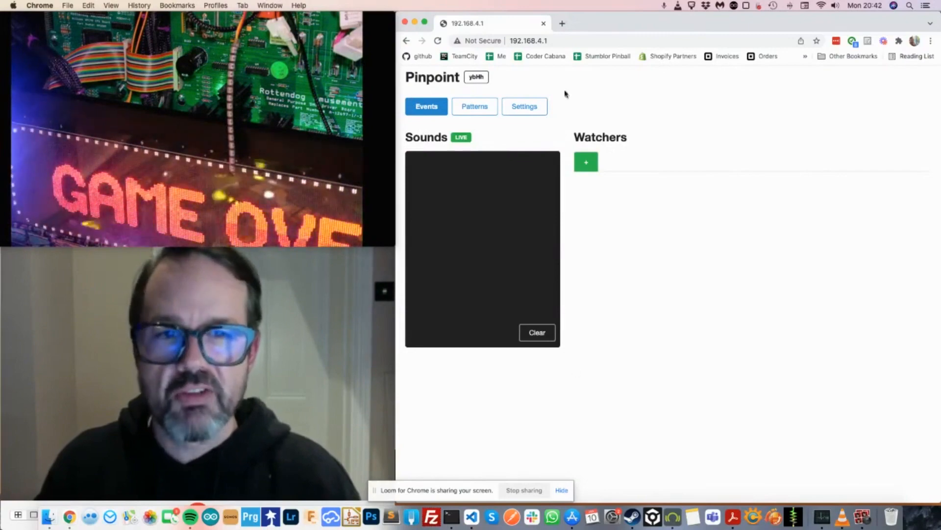
{"action": "mouse_move", "coordinate": [569, 362]}
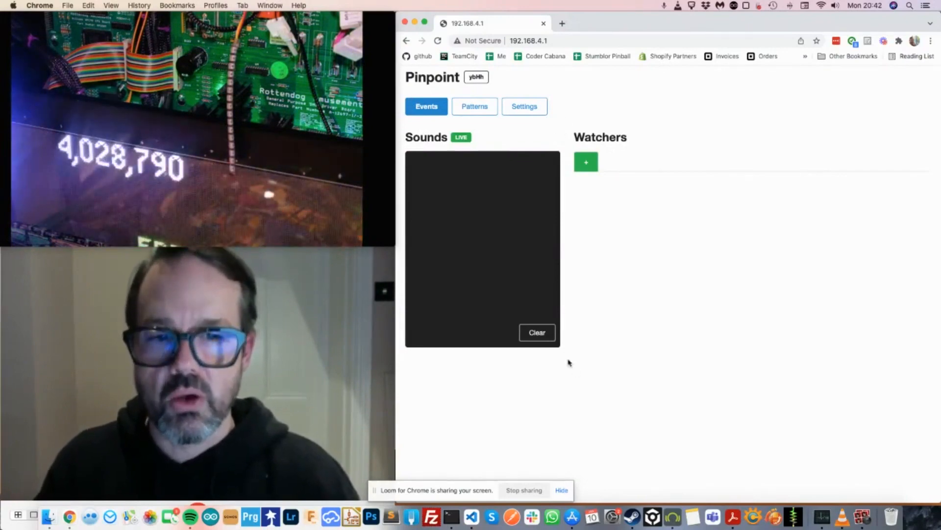
{"action": "mouse_move", "coordinate": [588, 322]}
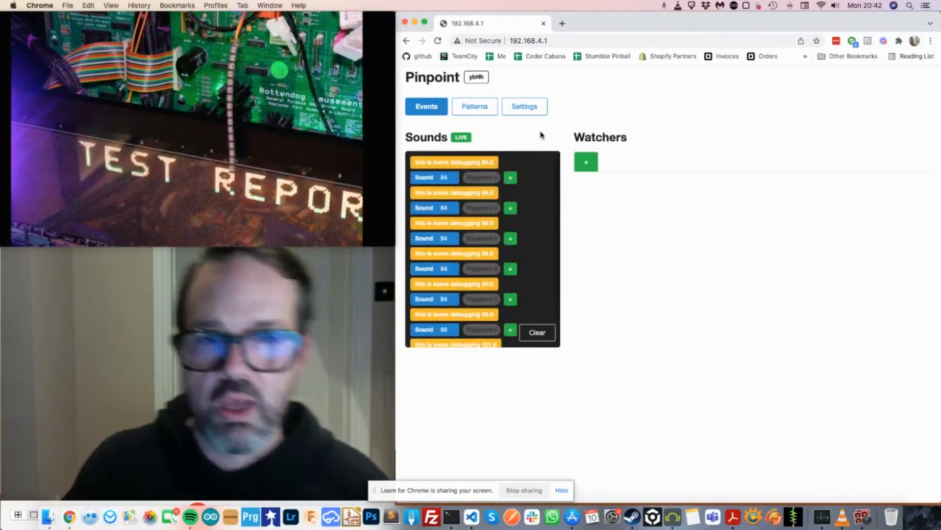
- Switch from the filled Sounds log to the board's Settings page with the Event LUA script
{"action": "left_click", "coordinate": [523, 106]}
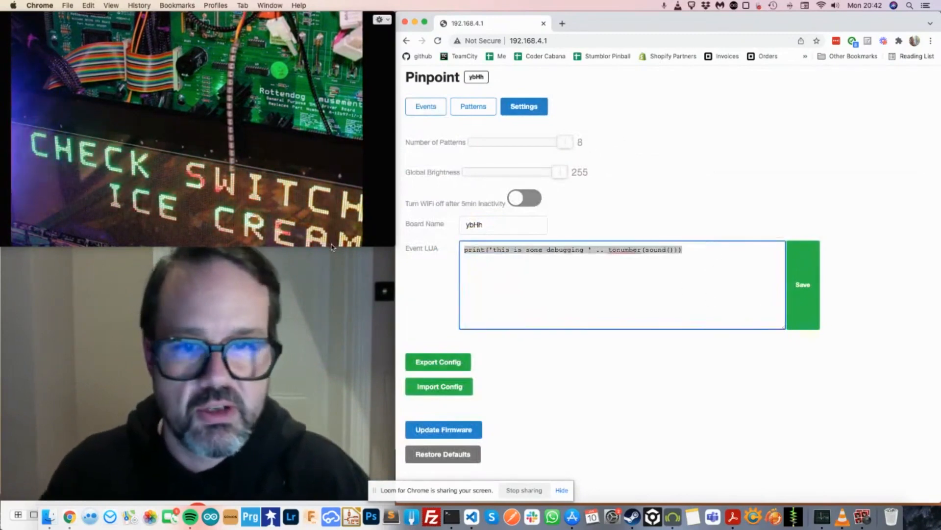
- Save the emptied Event LUA script and return to the Events view
{"action": "left_click", "coordinate": [803, 284]}
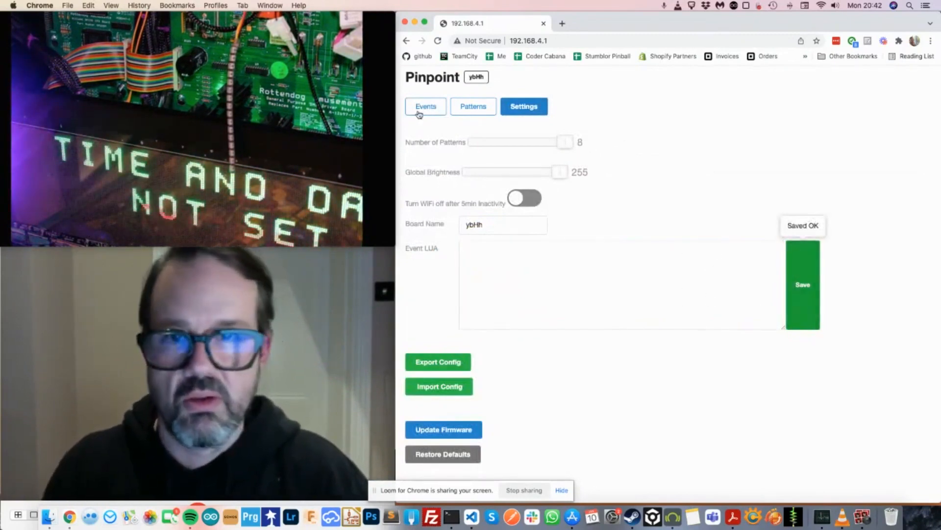
{"action": "left_click", "coordinate": [425, 106]}
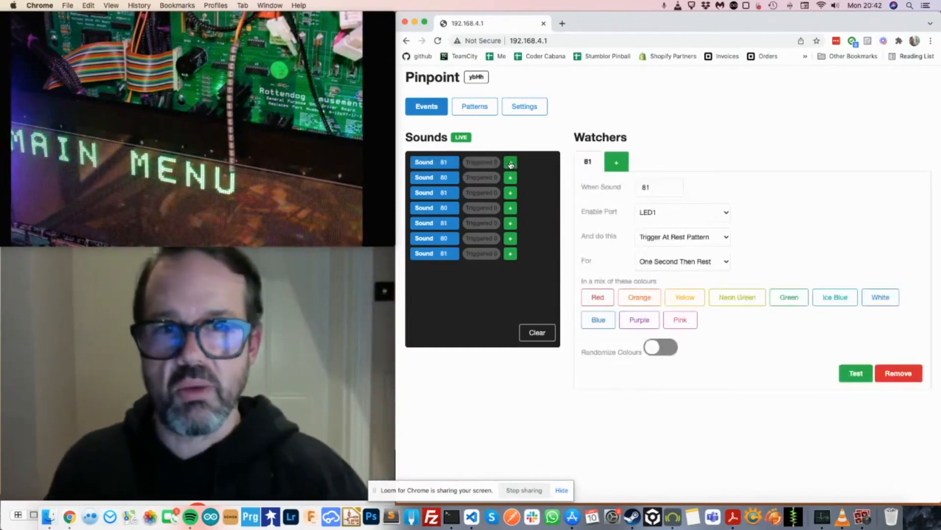
{"action": "mouse_move", "coordinate": [591, 219]}
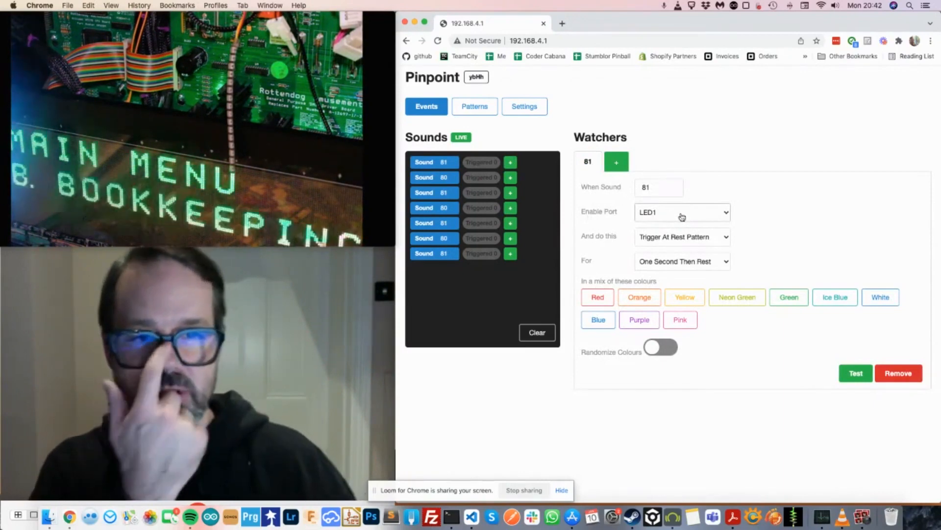
- Make the sound 81 watcher trigger Pattern 1 and add orange to its colours
{"action": "left_click", "coordinate": [681, 236]}
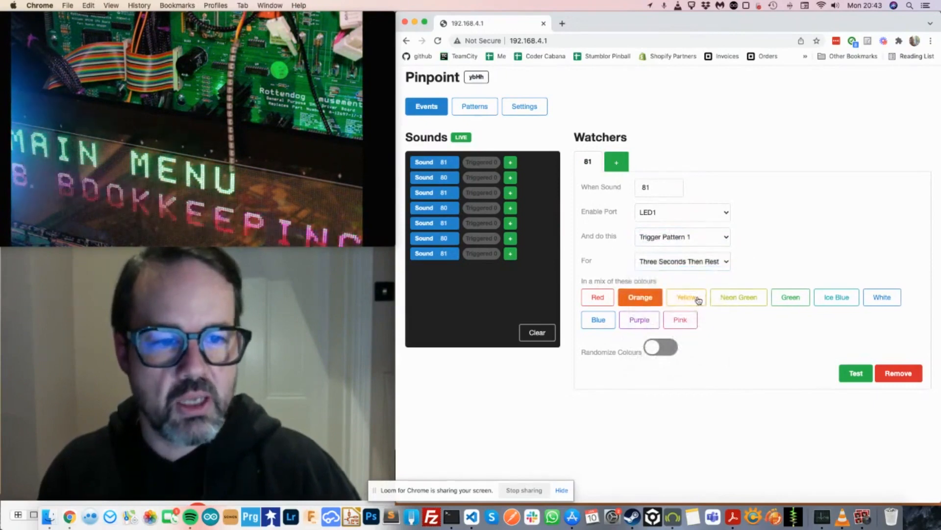
{"action": "left_click", "coordinate": [687, 296]}
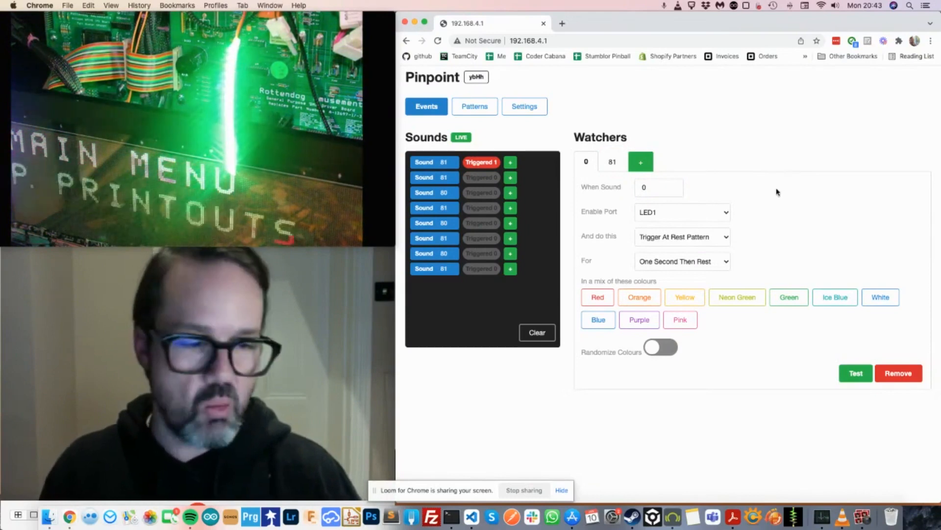
{"action": "mouse_move", "coordinate": [232, 112]}
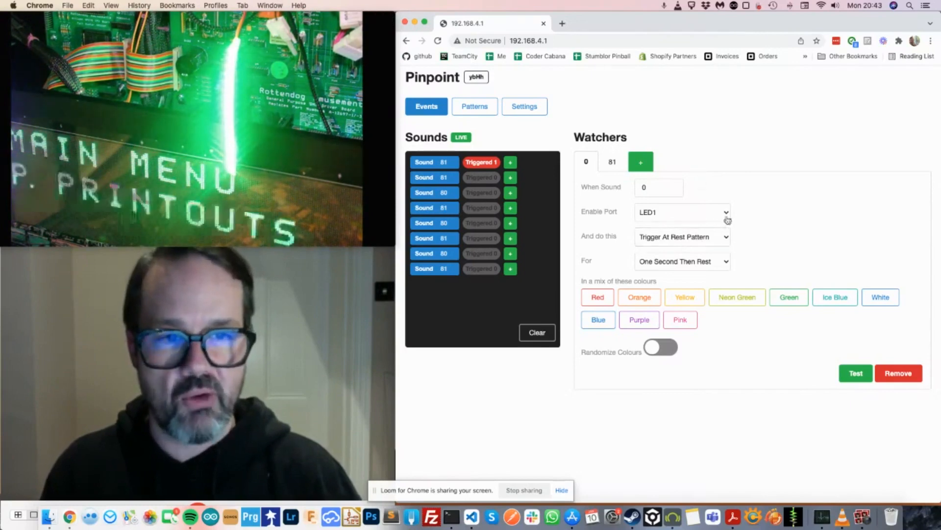
- Cycle the sound 0 watcher colour through red, orange and yellow, settling on Neon Green
{"action": "left_click", "coordinate": [598, 297]}
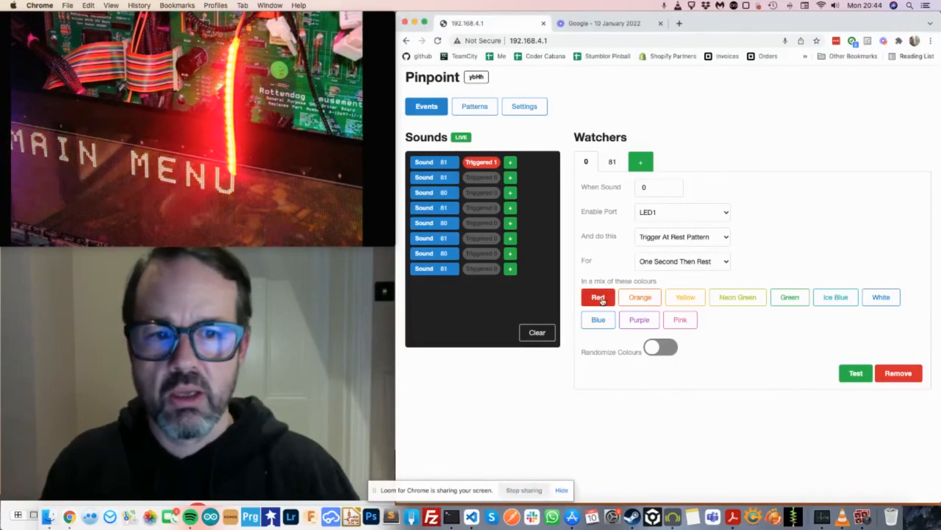
{"action": "left_click", "coordinate": [639, 297]}
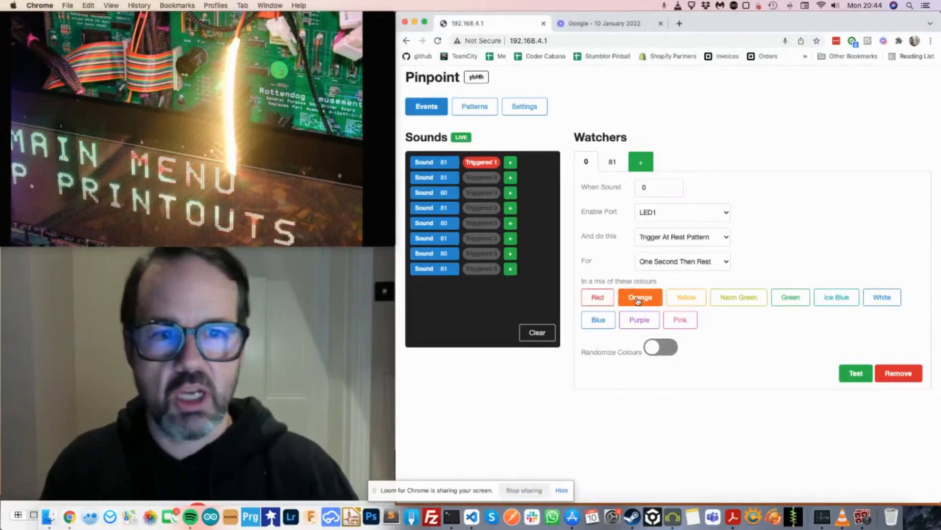
{"action": "left_click", "coordinate": [686, 296]}
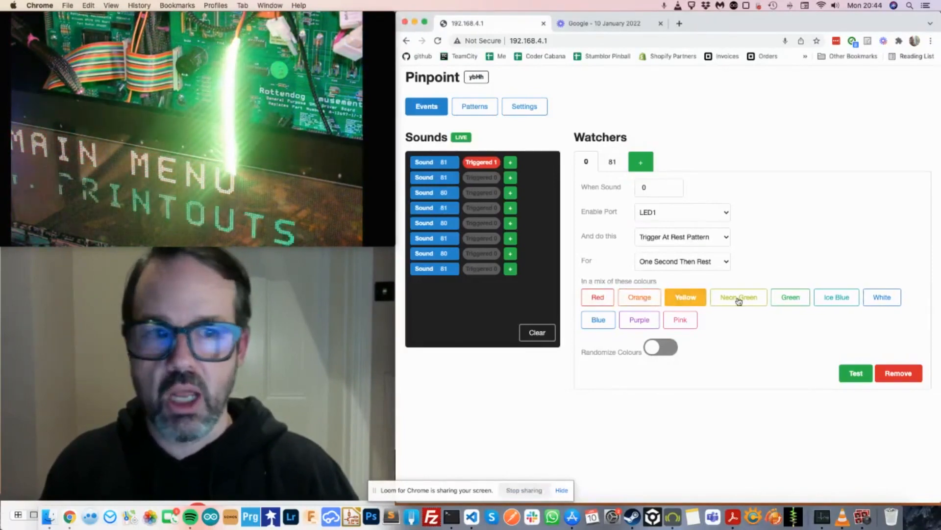
{"action": "left_click", "coordinate": [738, 296]}
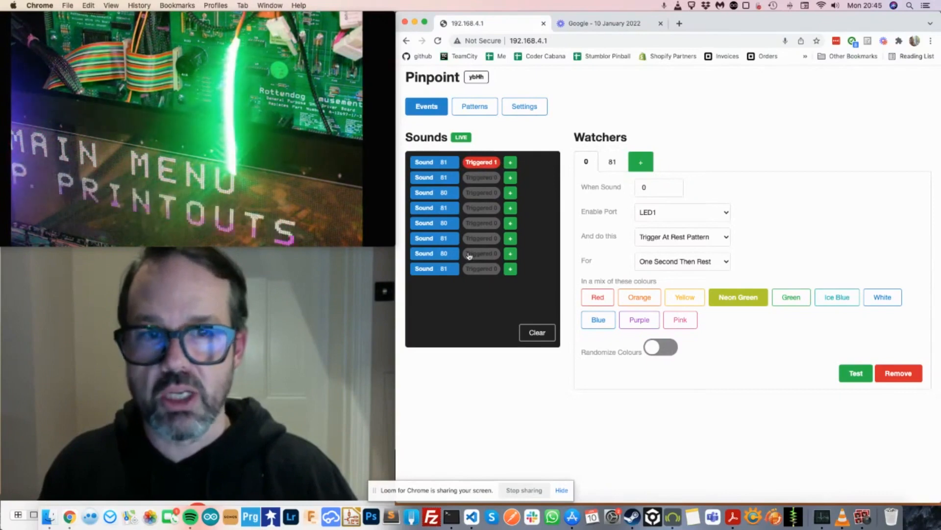
{"action": "mouse_move", "coordinate": [456, 317]}
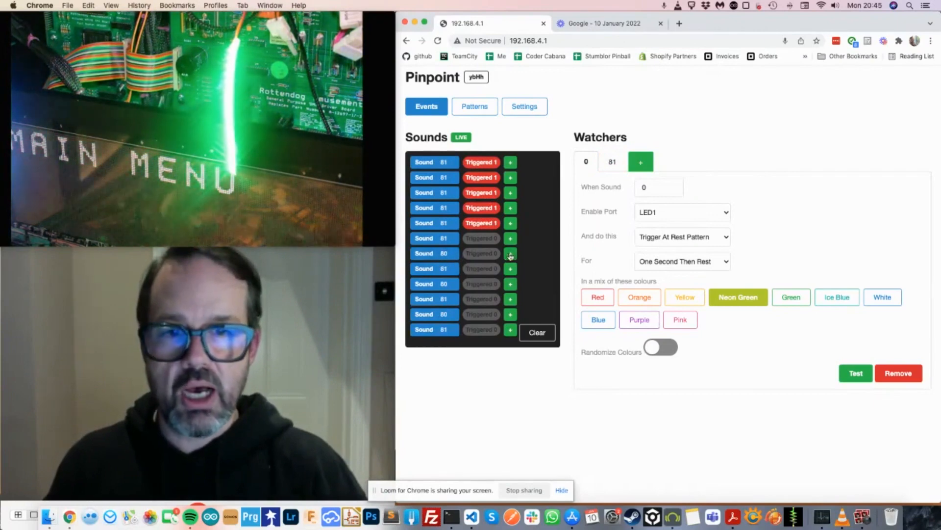
- Add a sound 80 watcher triggering Pattern 2 with extra colours for Three Seconds Then Rest
{"action": "left_click", "coordinate": [510, 253]}
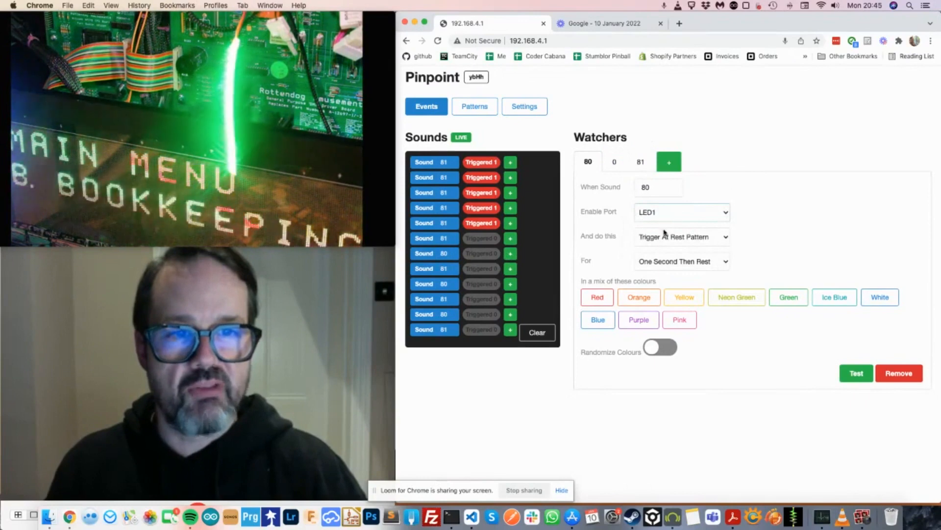
{"action": "left_click", "coordinate": [682, 236]}
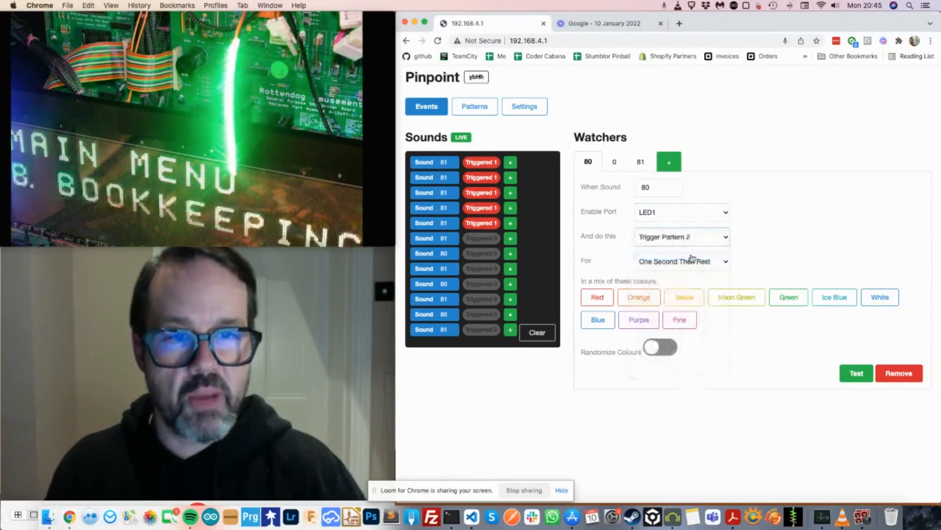
{"action": "left_click", "coordinate": [639, 296]}
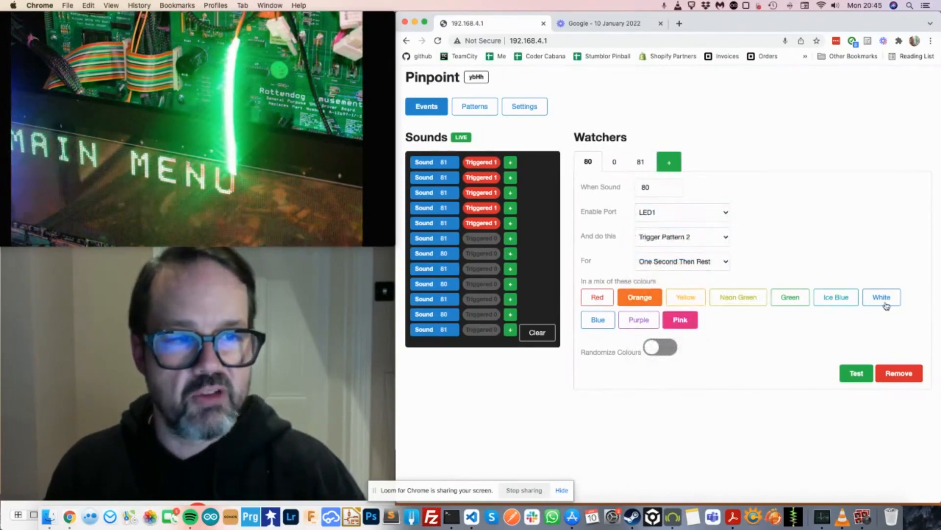
{"action": "left_click", "coordinate": [682, 261]}
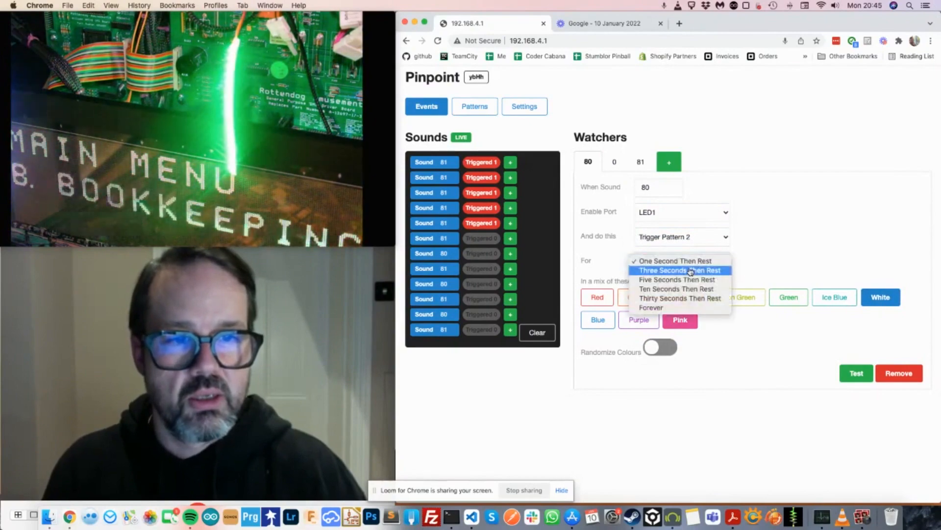
{"action": "left_click", "coordinate": [681, 270]}
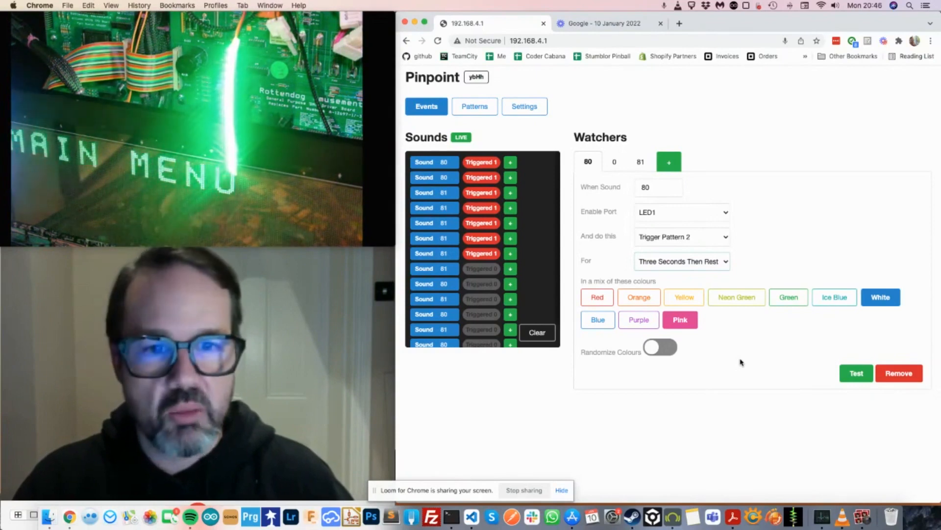
- Go to Settings and select the example debugging print line in VS Code's main.cpp
{"action": "left_click", "coordinate": [522, 106]}
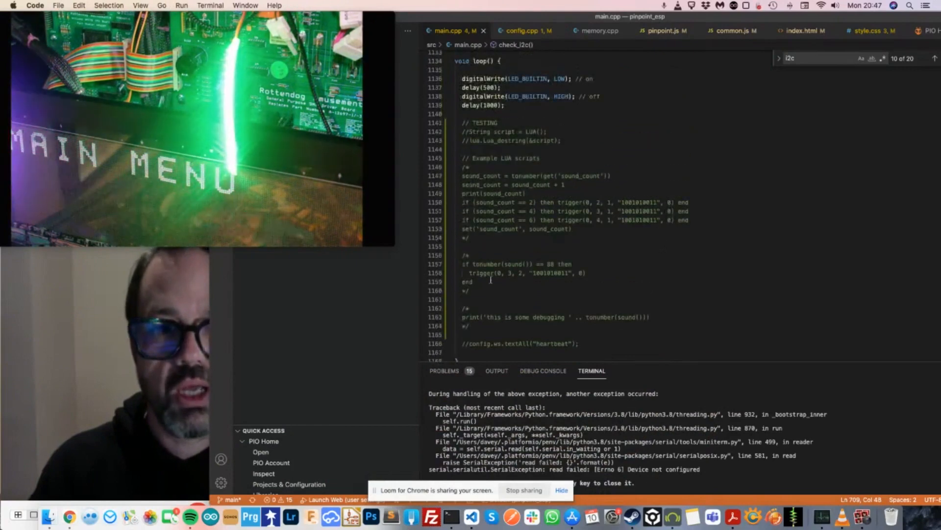
{"action": "triple_click", "coordinate": [540, 317]}
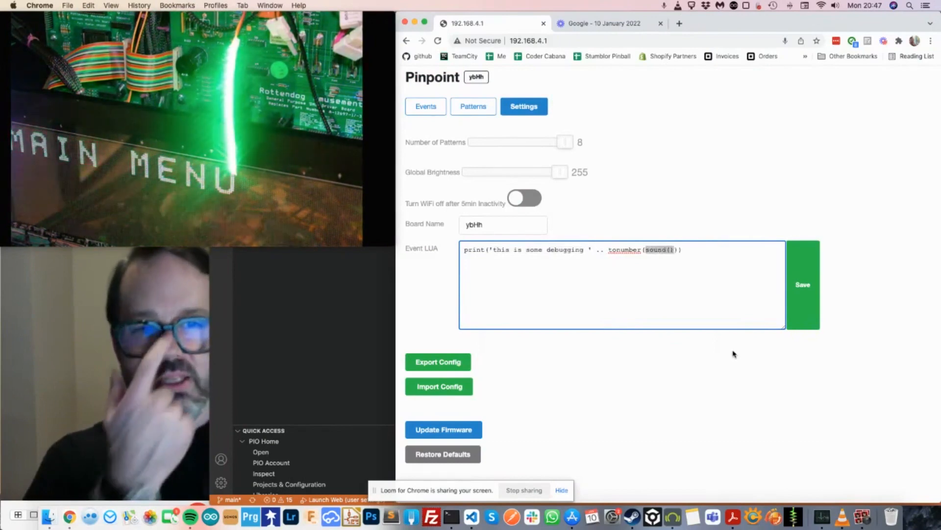
- Save the debugging Event LUA script, return to Events and clear the Sounds log
{"action": "left_click", "coordinate": [803, 284]}
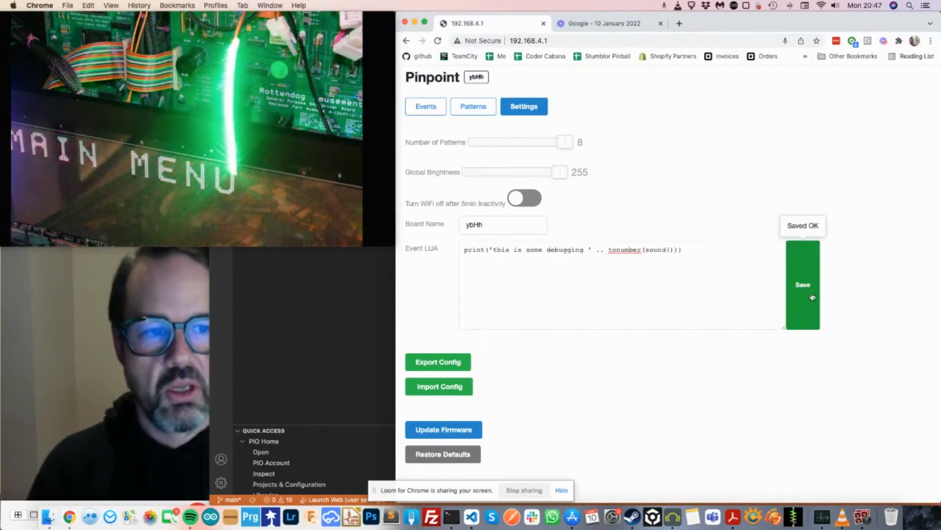
{"action": "left_click", "coordinate": [426, 106]}
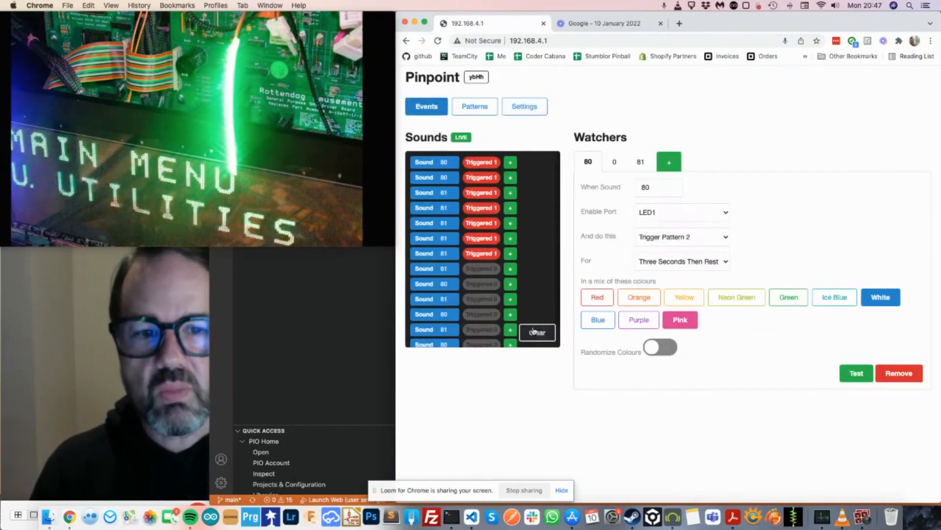
{"action": "left_click", "coordinate": [537, 332]}
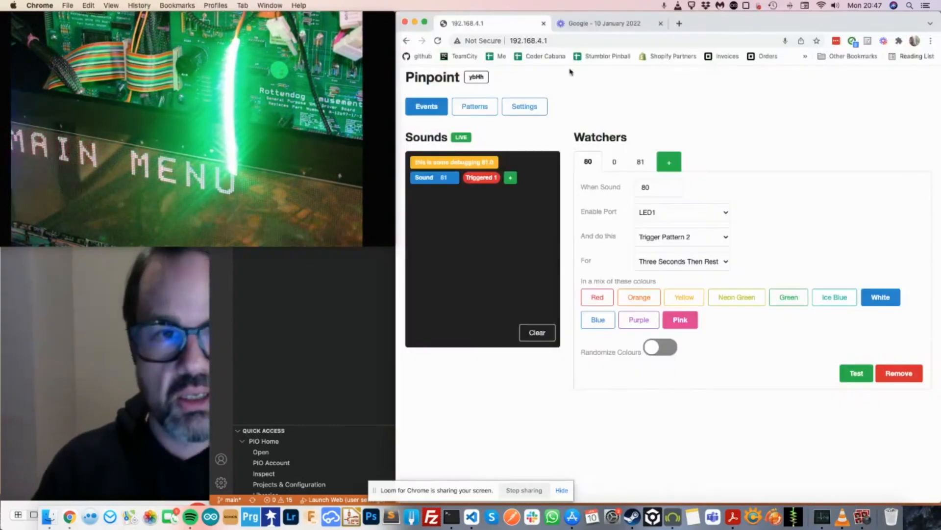
- Enter the sound_count = tonumber(get('sound_count')) script in Event LUA, then return to Events
{"action": "left_click", "coordinate": [524, 106]}
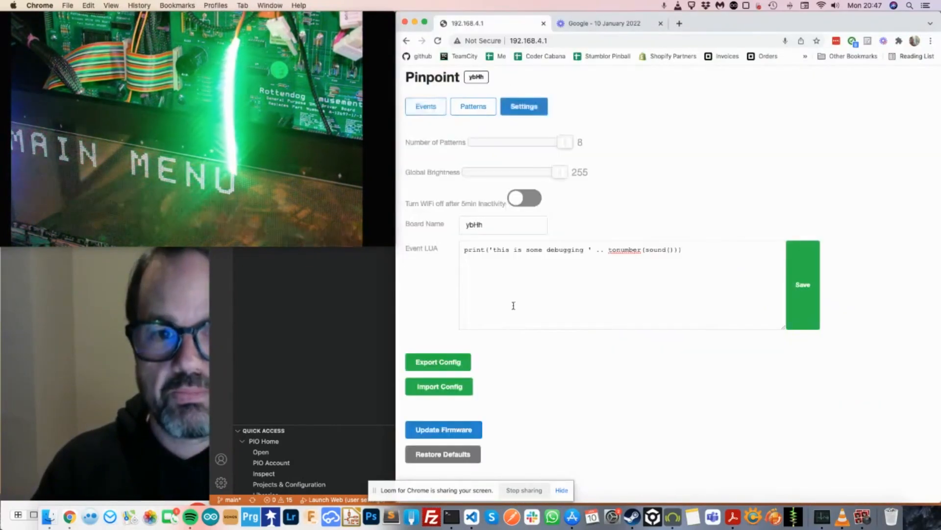
{"action": "type", "text": "sound_count = tonumber(get('sound_count'))"}
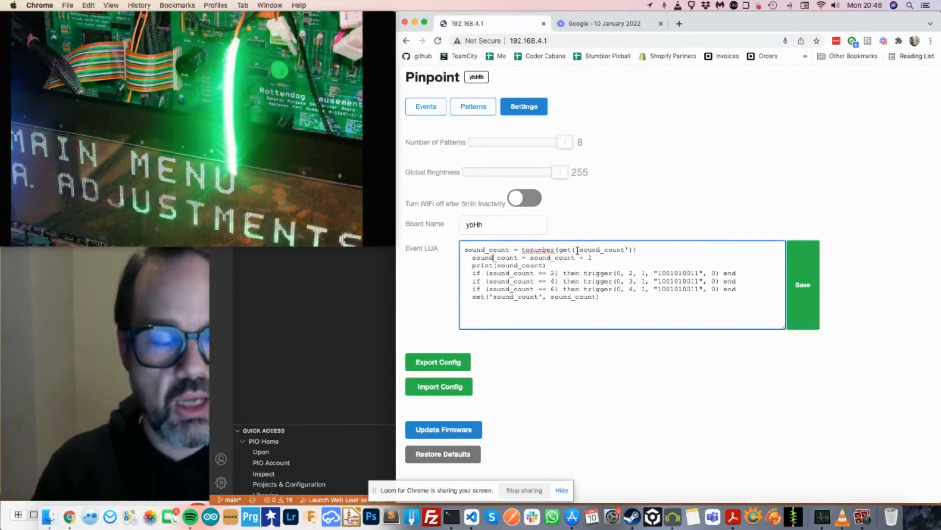
{"action": "double_click", "coordinate": [603, 249]}
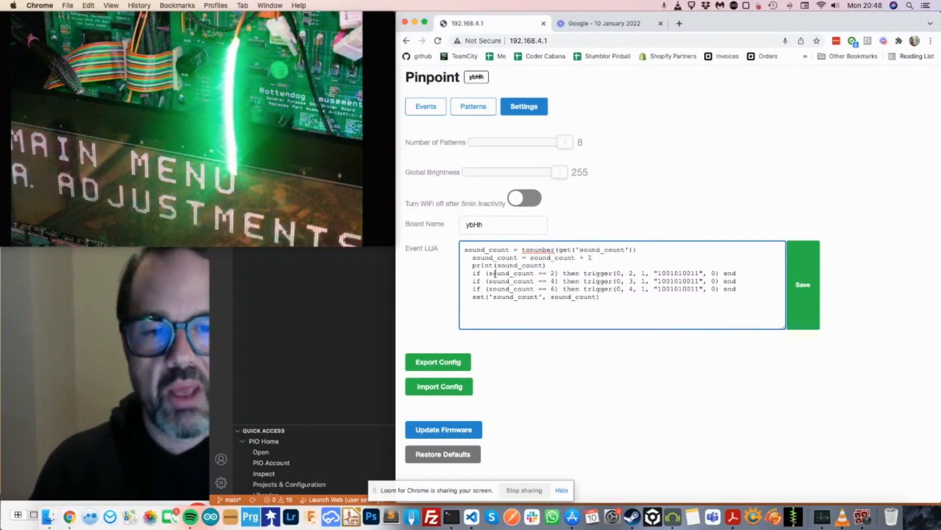
{"action": "double_click", "coordinate": [510, 273]}
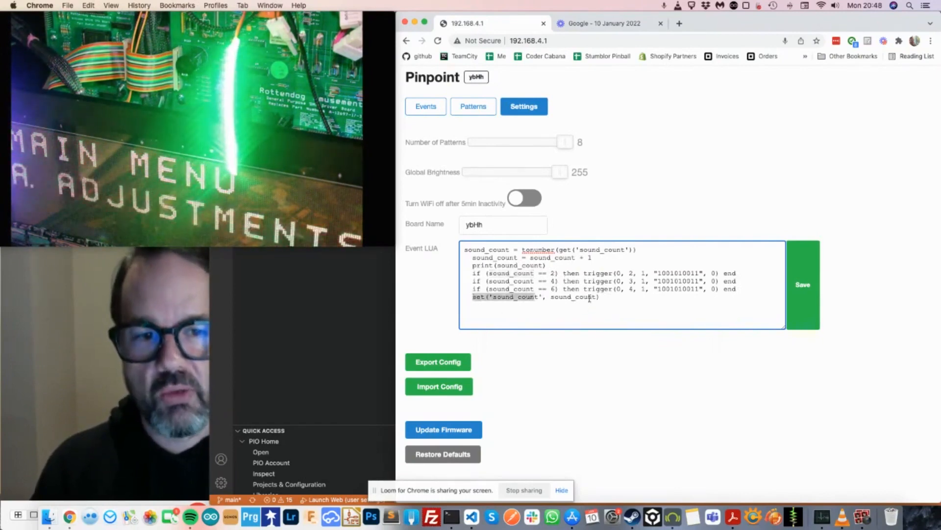
{"action": "left_click", "coordinate": [425, 106]}
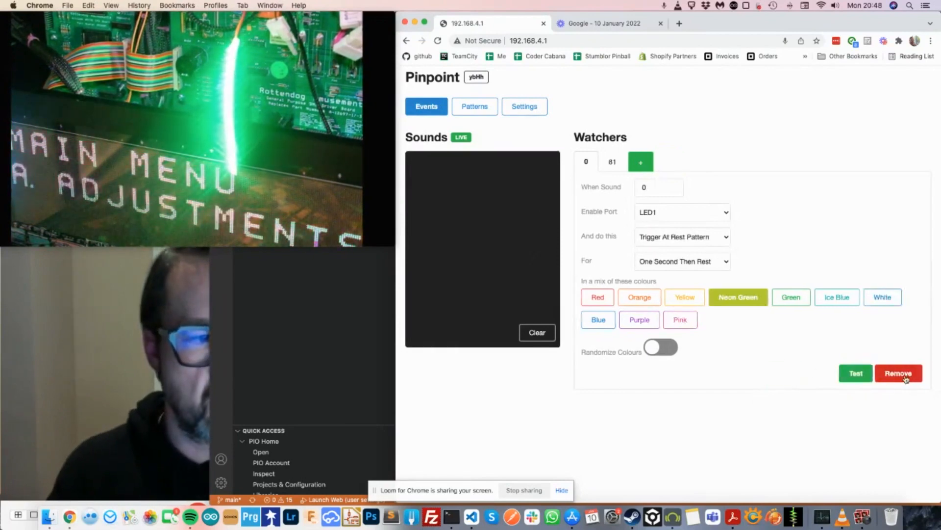
- Remove the remaining sound 0 watcher and save the sound-counting Event LUA script to the board
{"action": "left_click", "coordinate": [899, 373]}
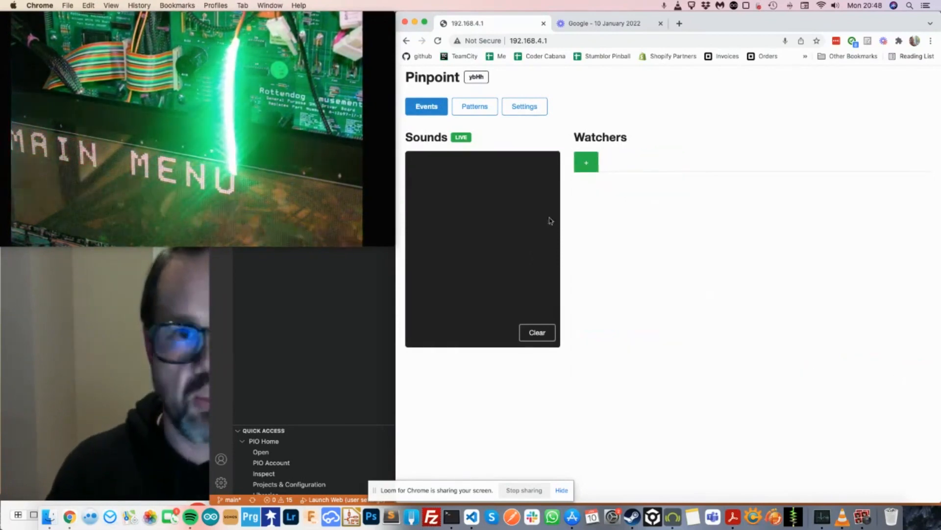
{"action": "mouse_move", "coordinate": [473, 421]}
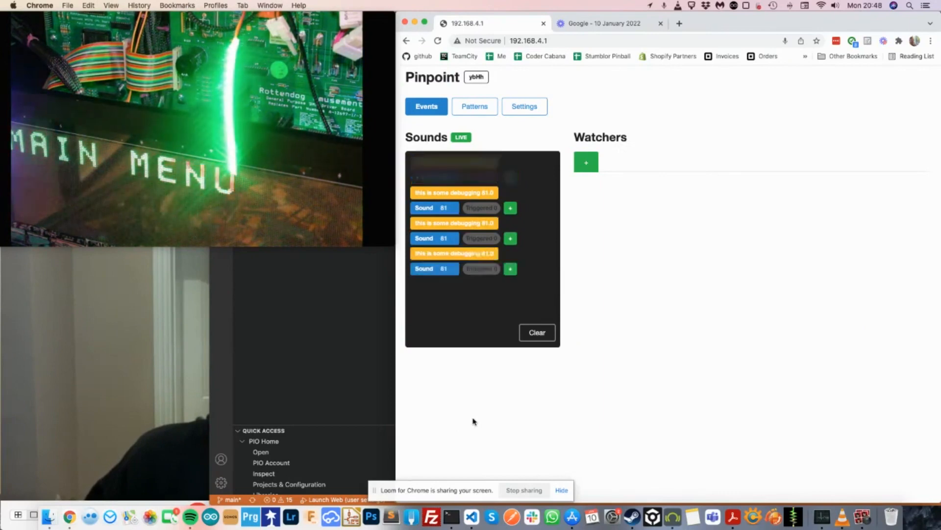
{"action": "left_click", "coordinate": [524, 106]}
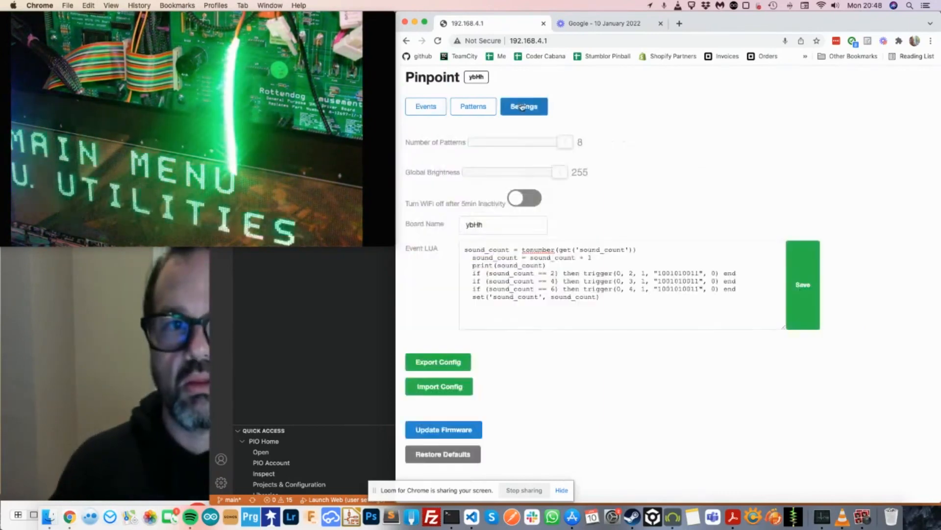
{"action": "left_click", "coordinate": [802, 285]}
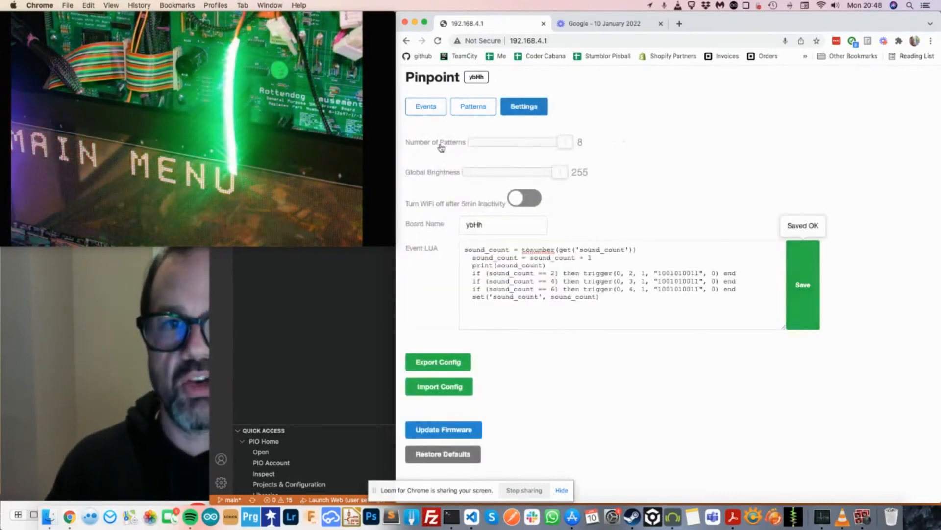
- View the running per-sound counts in the Events log, then return to the Event LUA settings
{"action": "left_click", "coordinate": [425, 106]}
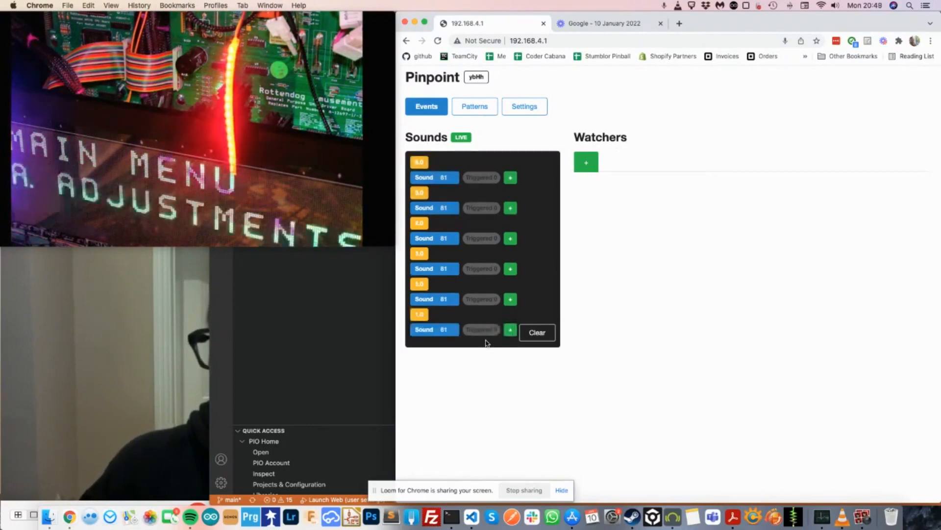
{"action": "left_click", "coordinate": [523, 105]}
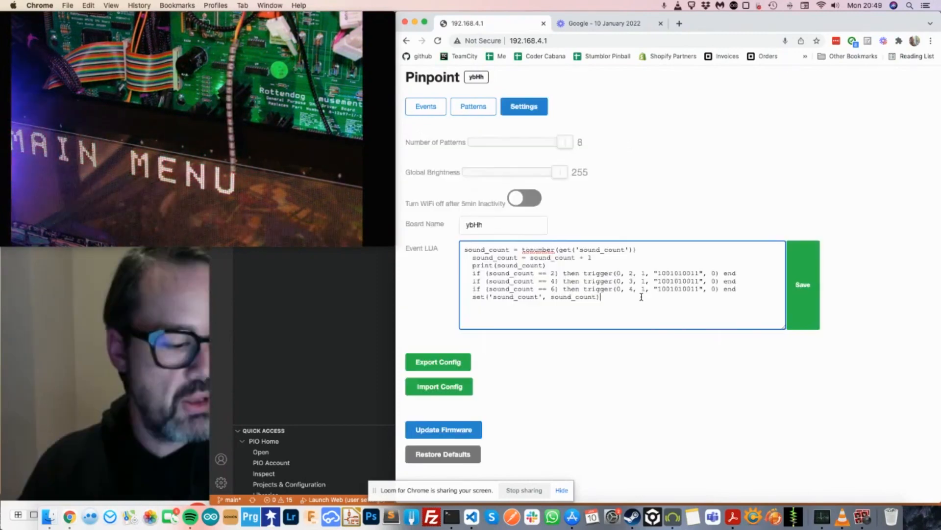